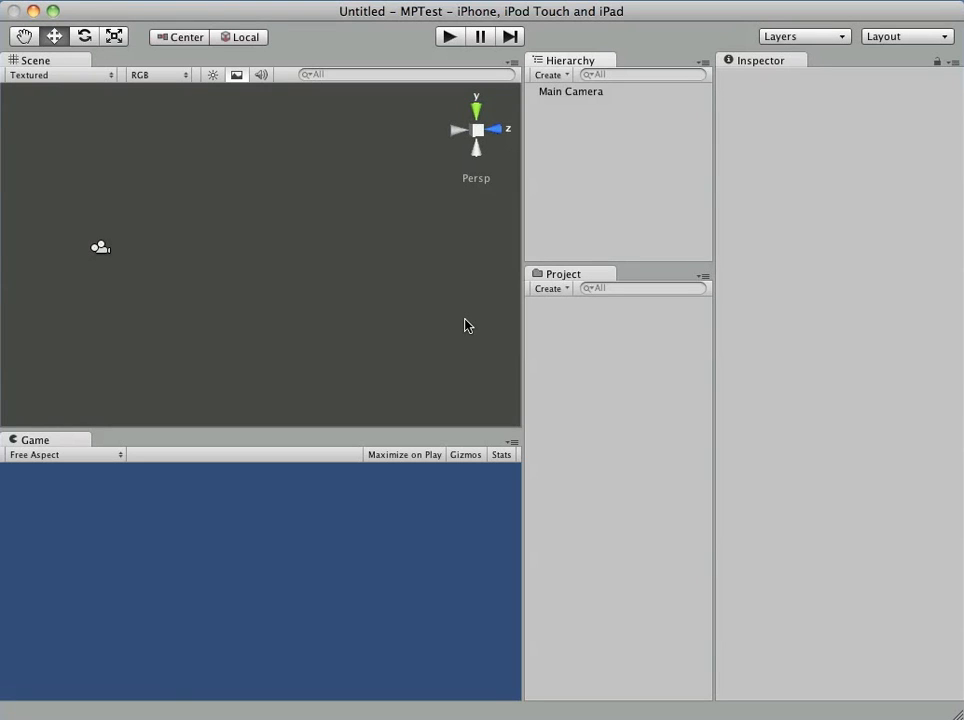
{"action": "mouse_move", "coordinate": [396, 206]}
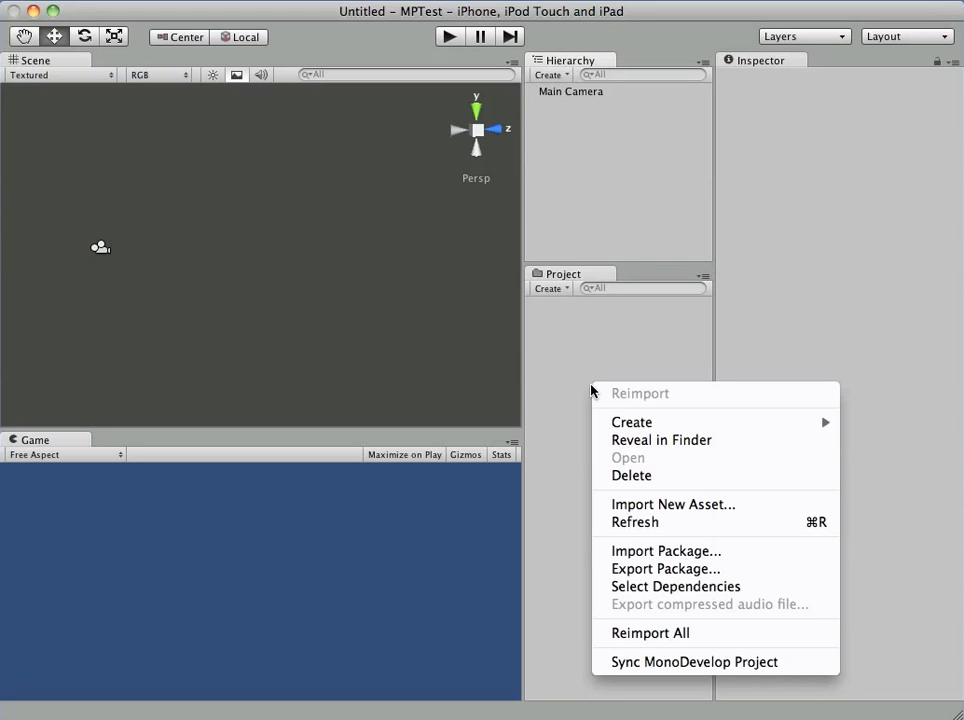
{"action": "mouse_move", "coordinate": [668, 552]}
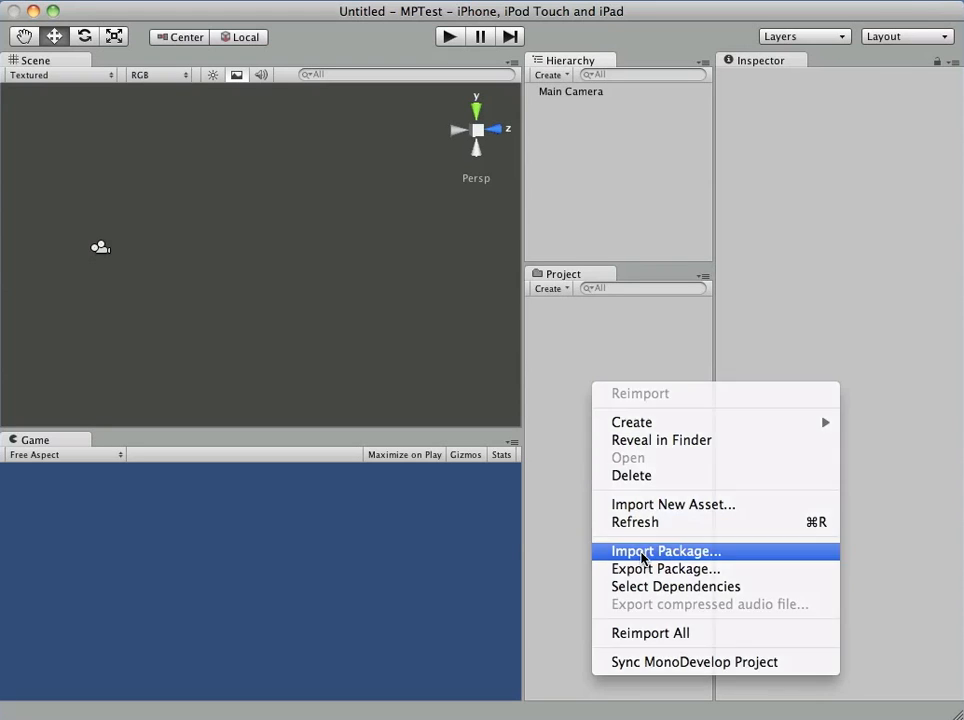
Step: Import MediaPlayer.unitypackage from the Desktop with all its files into the project
{"action": "left_click", "coordinate": [672, 552]}
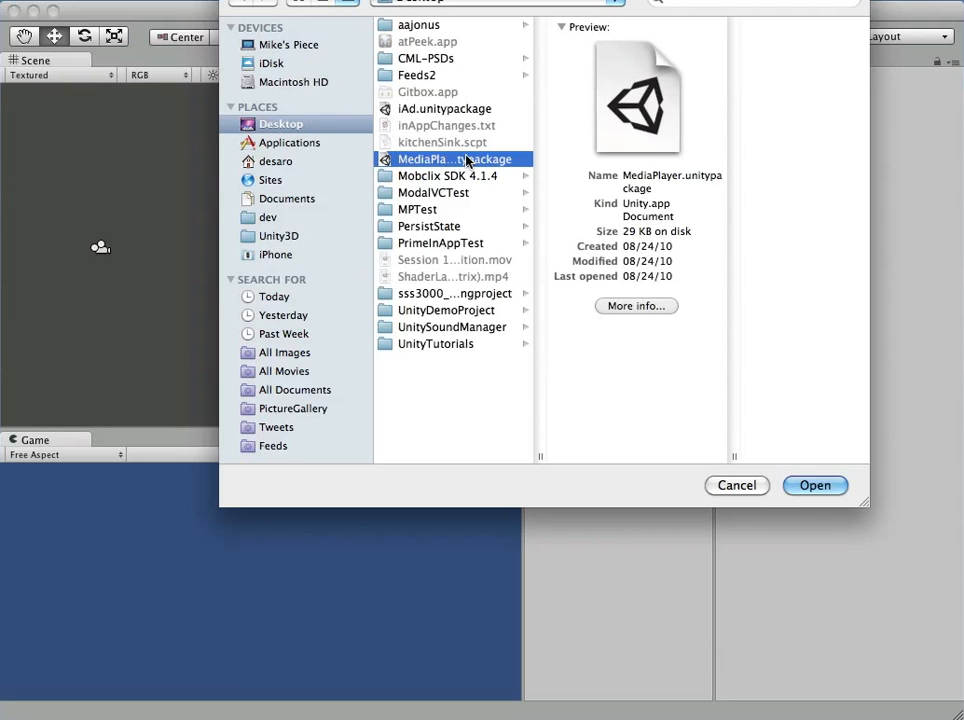
{"action": "left_click", "coordinate": [816, 486]}
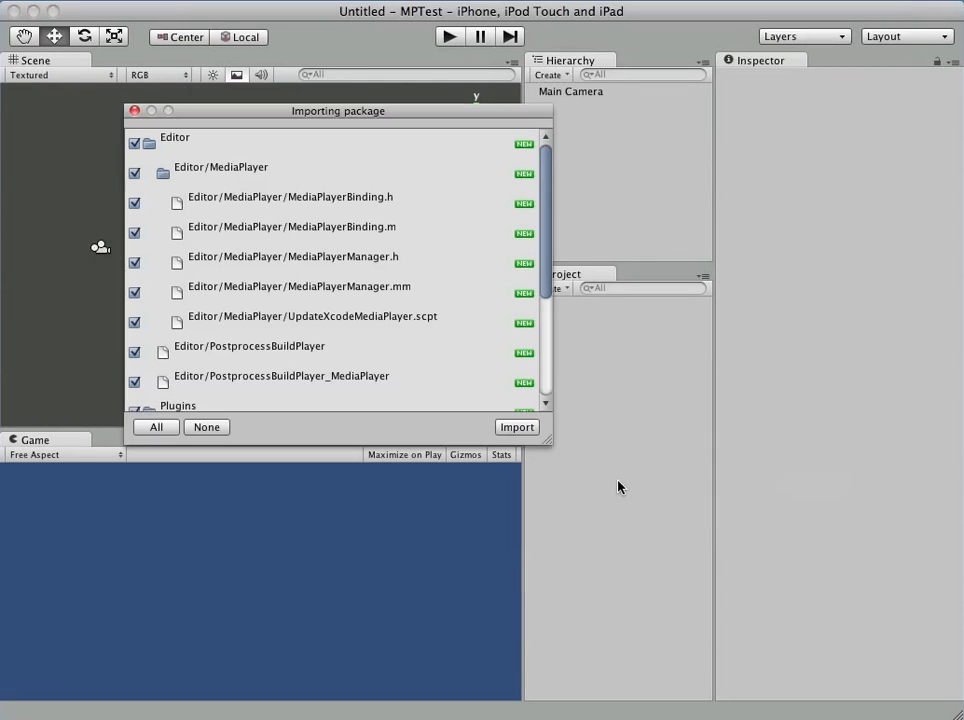
{"action": "left_click", "coordinate": [516, 428]}
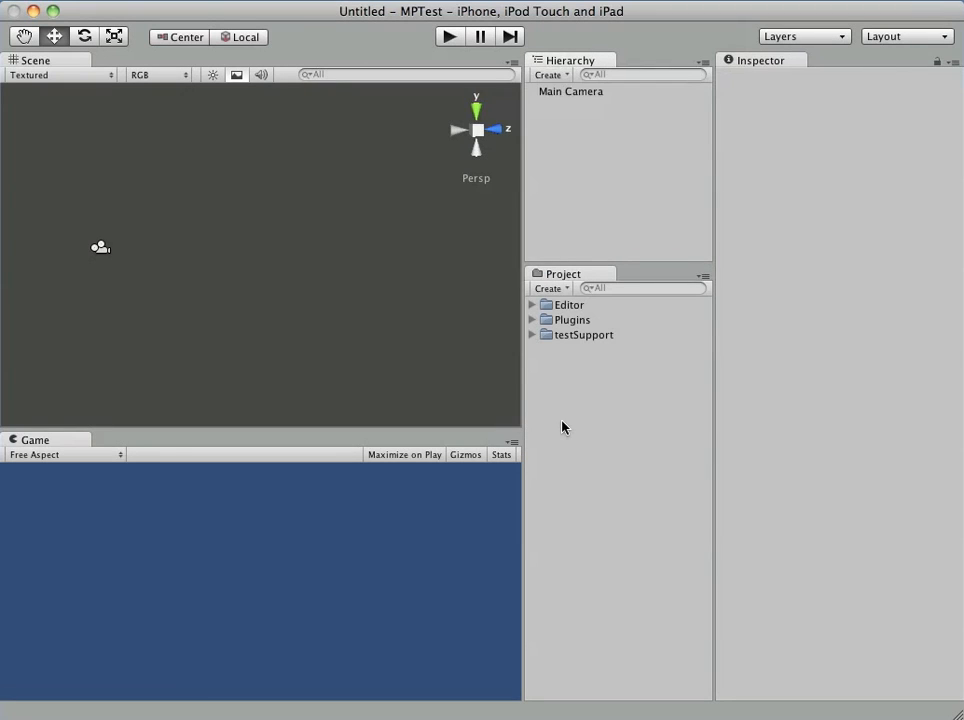
{"action": "mouse_move", "coordinate": [92, 460]}
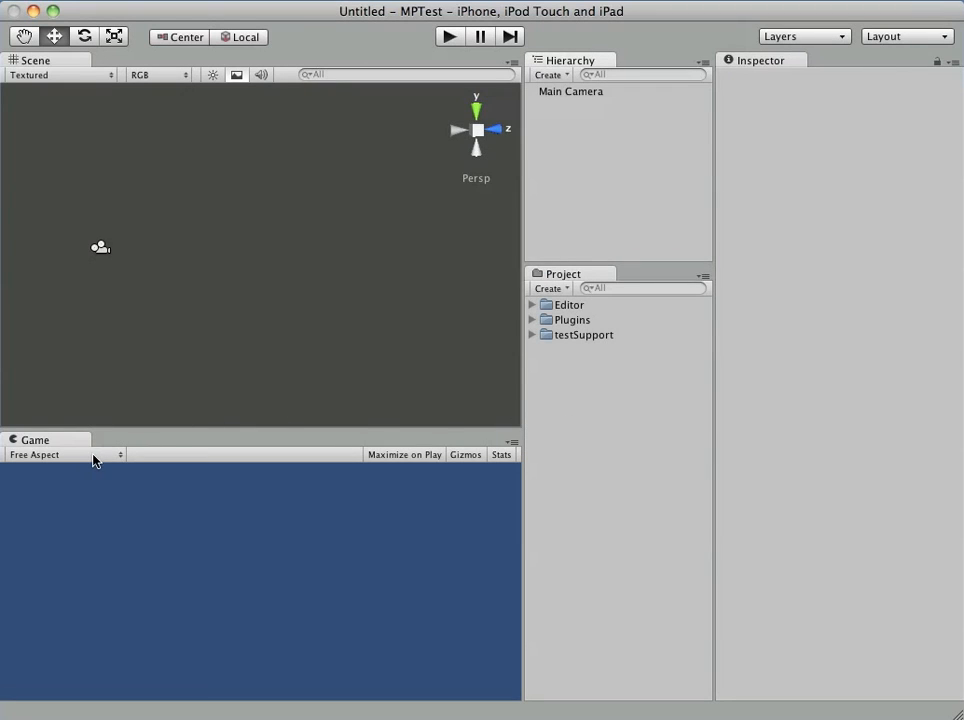
Step: Set the Game view to iPhone Wide (480x320) and inspect the Editor/MediaPlayer folder contents
{"action": "left_click", "coordinate": [60, 454]}
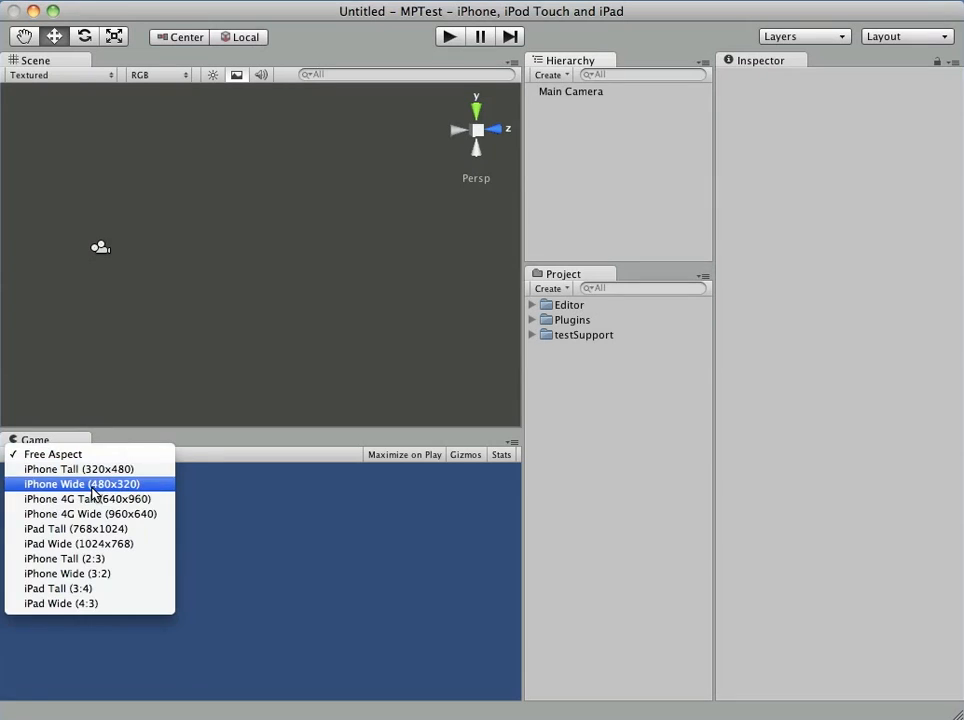
{"action": "left_click", "coordinate": [82, 482]}
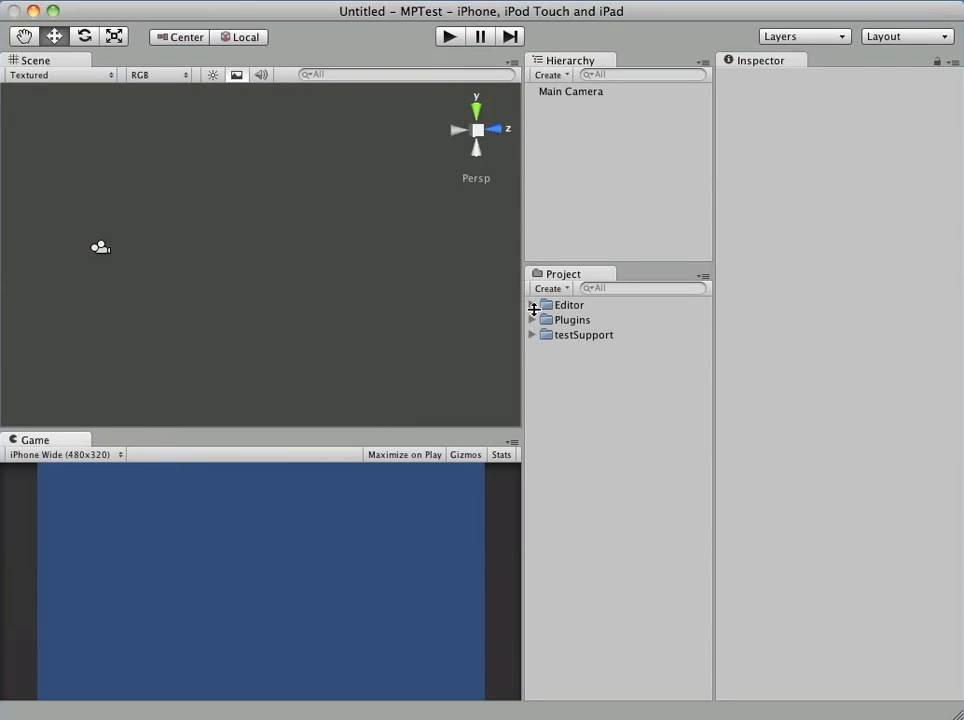
{"action": "left_click", "coordinate": [532, 304]}
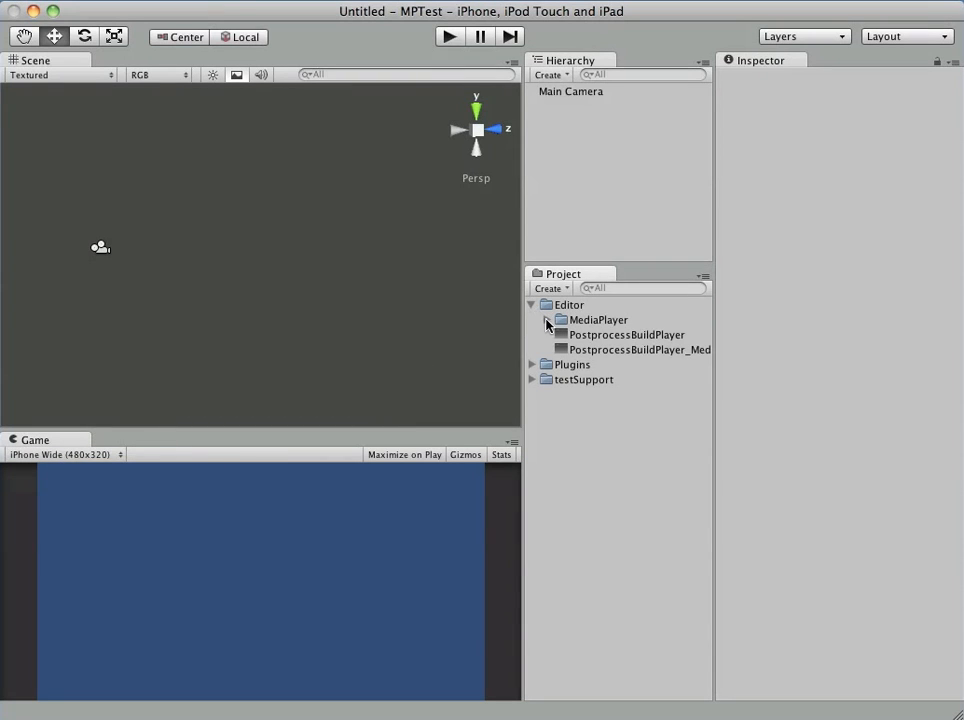
{"action": "left_click", "coordinate": [546, 320]}
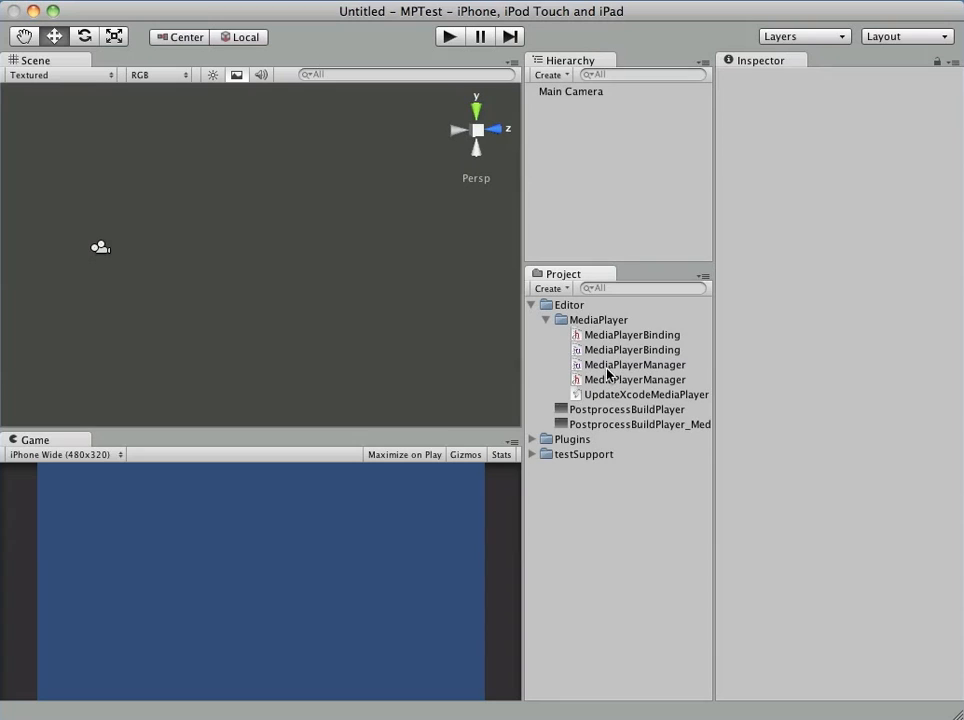
{"action": "left_click", "coordinate": [546, 320]}
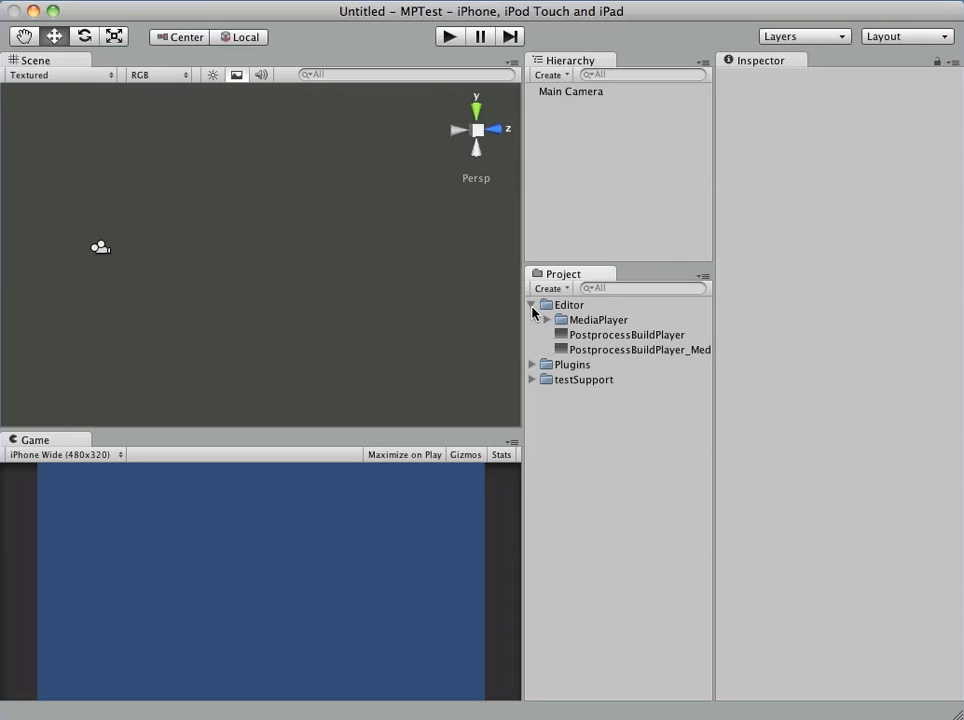
Step: Open MediaPlayertestScene from the testSupport folder
{"action": "left_click", "coordinate": [532, 304]}
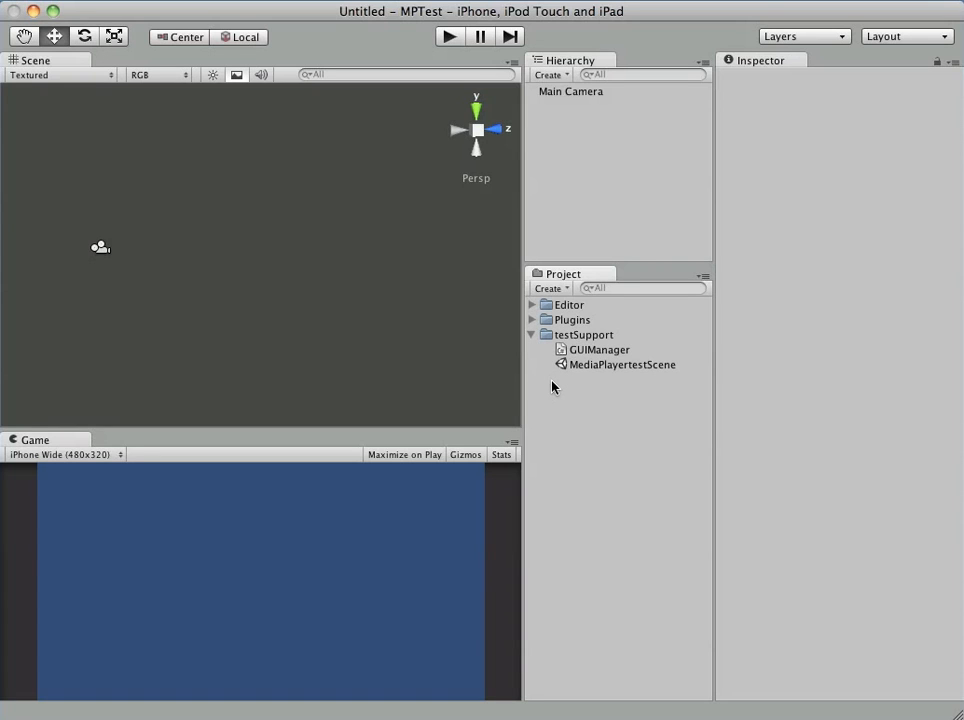
{"action": "double_click", "coordinate": [622, 364]}
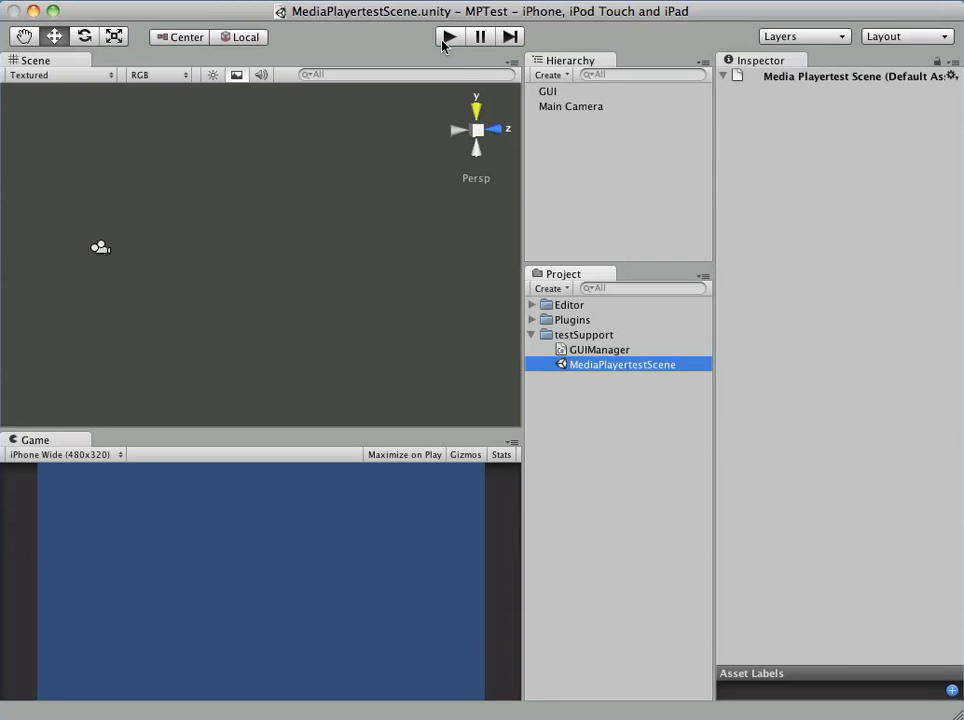
Step: Run the test scene in play mode and request Get Current Track from the media player
{"action": "left_click", "coordinate": [440, 36]}
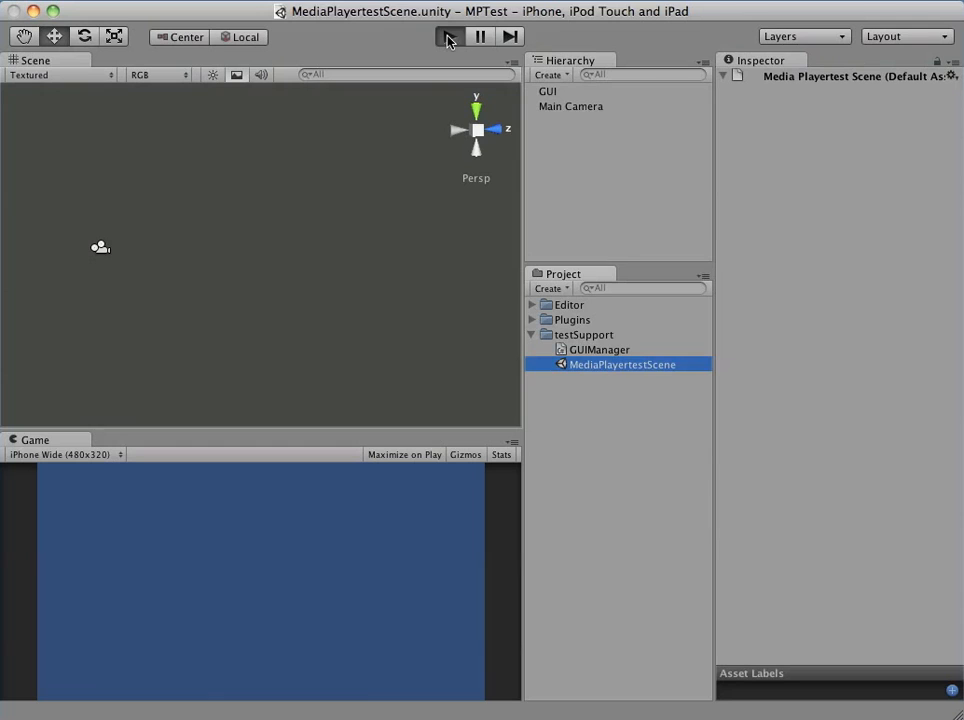
{"action": "left_click", "coordinate": [448, 36]}
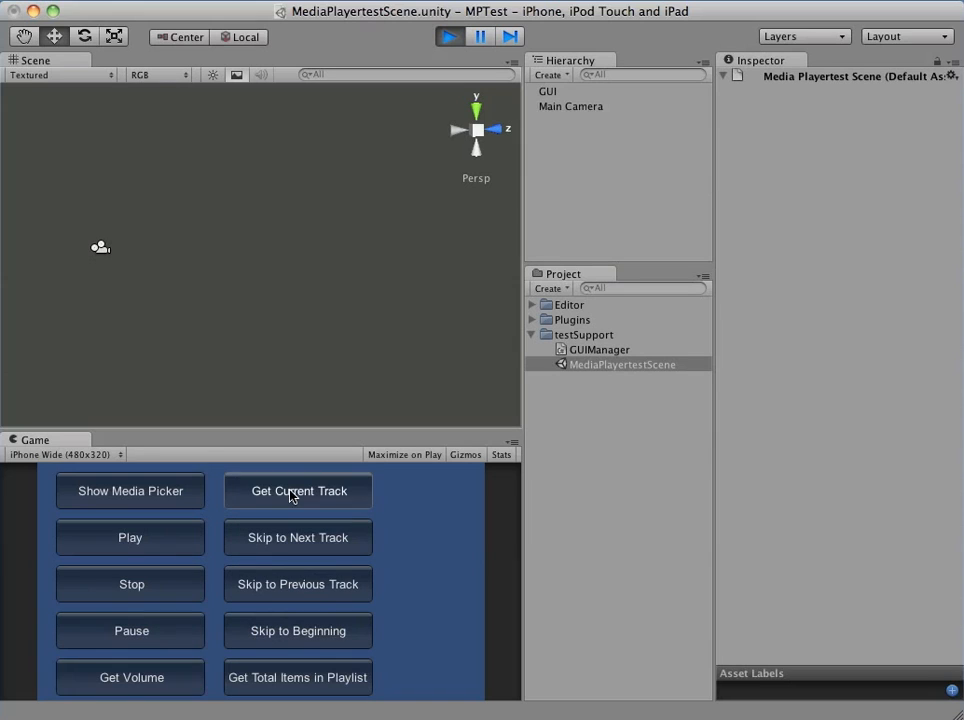
{"action": "left_click", "coordinate": [296, 492]}
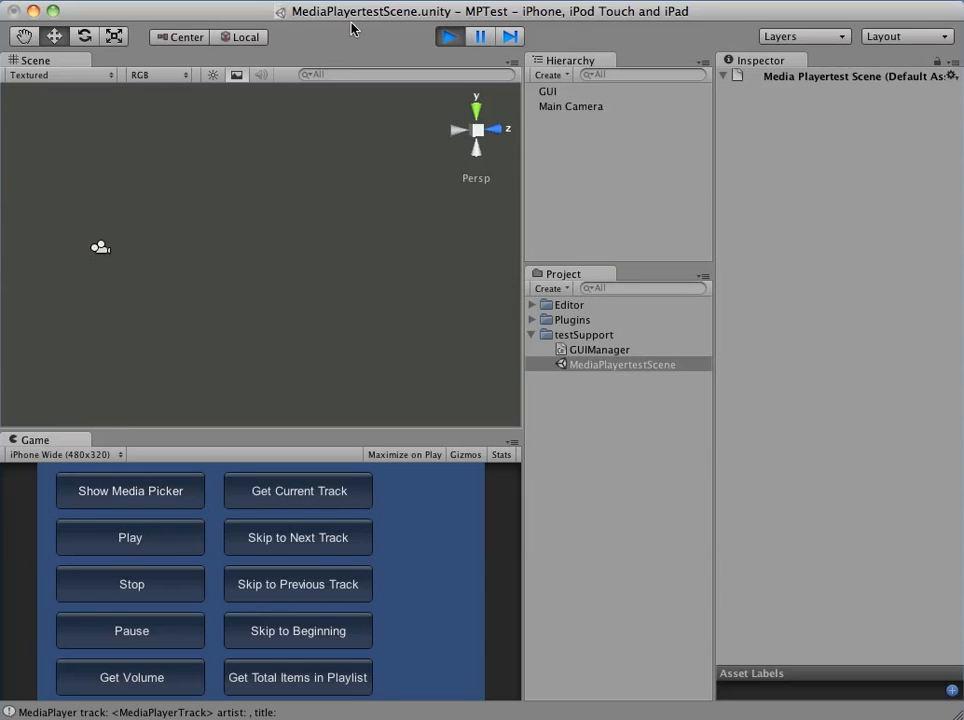
{"action": "mouse_move", "coordinate": [400, 36]}
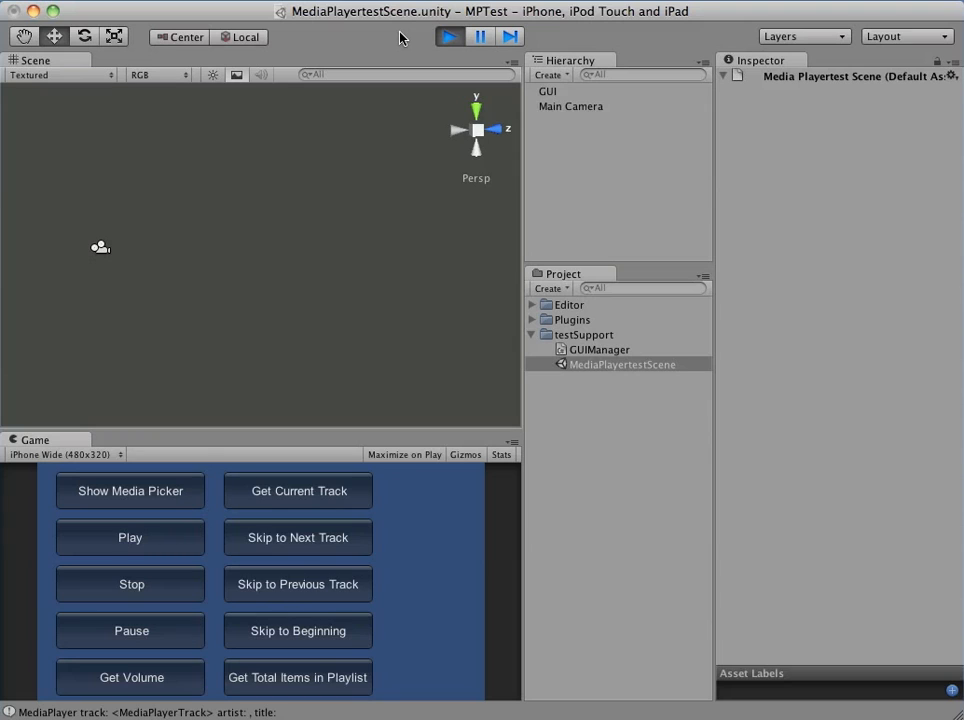
{"action": "mouse_move", "coordinate": [452, 548]}
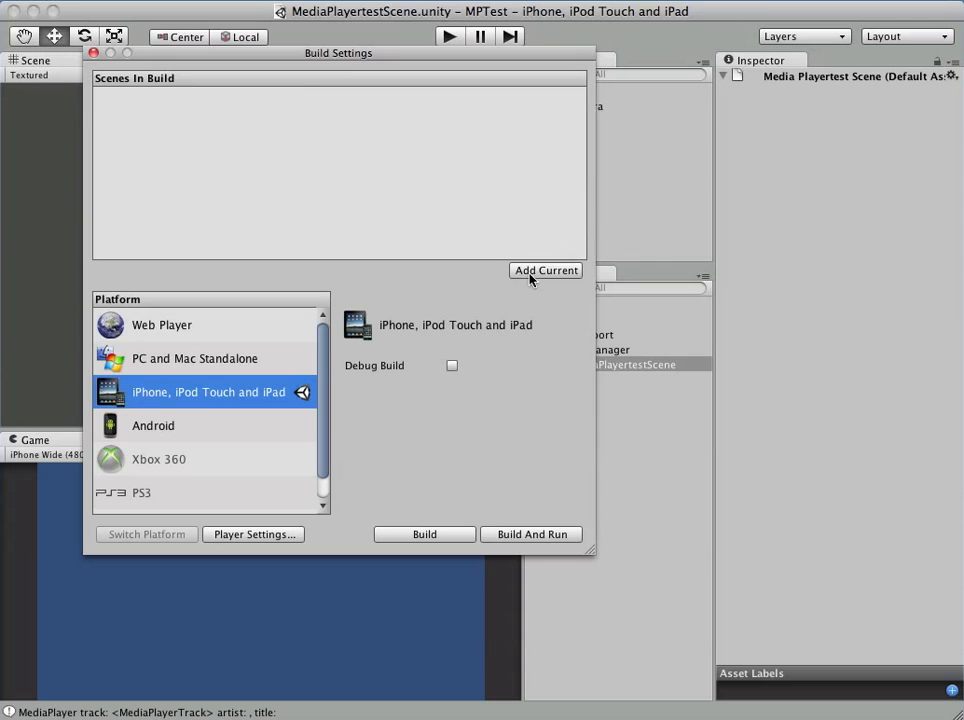
Step: Build the iPhone player and save it into a folder named Xcode
{"action": "left_click", "coordinate": [424, 534]}
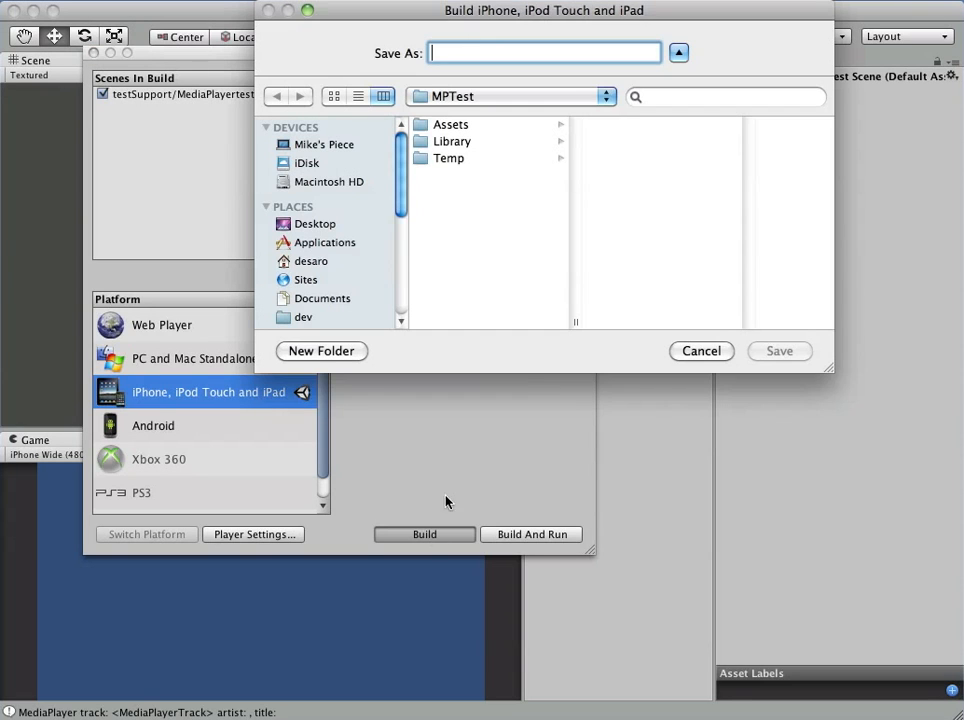
{"action": "type", "text": "Xcode"}
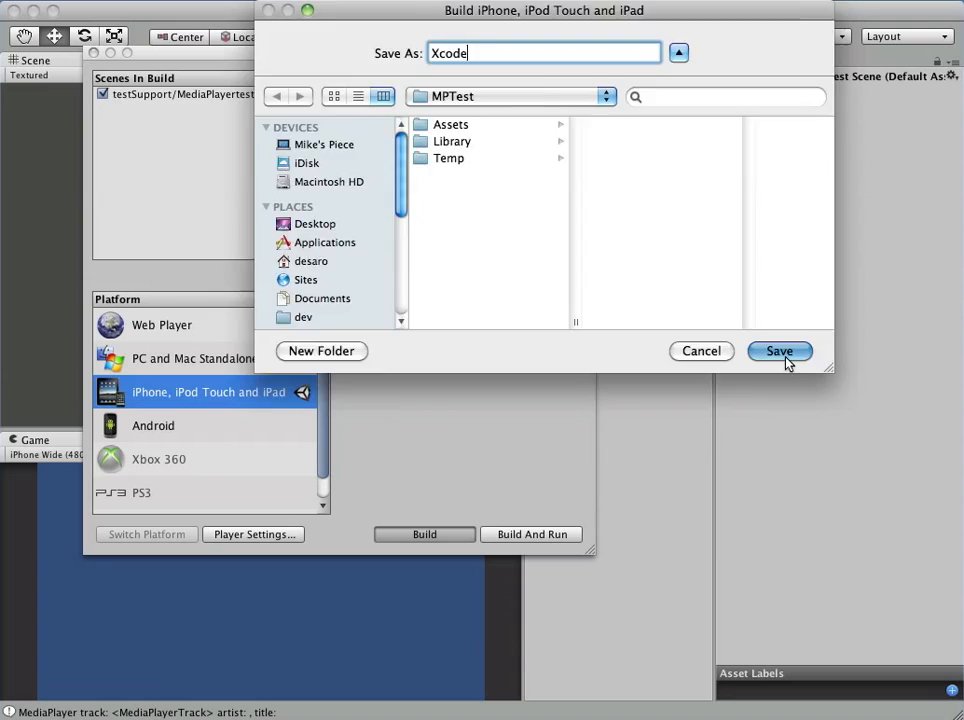
{"action": "left_click", "coordinate": [780, 352]}
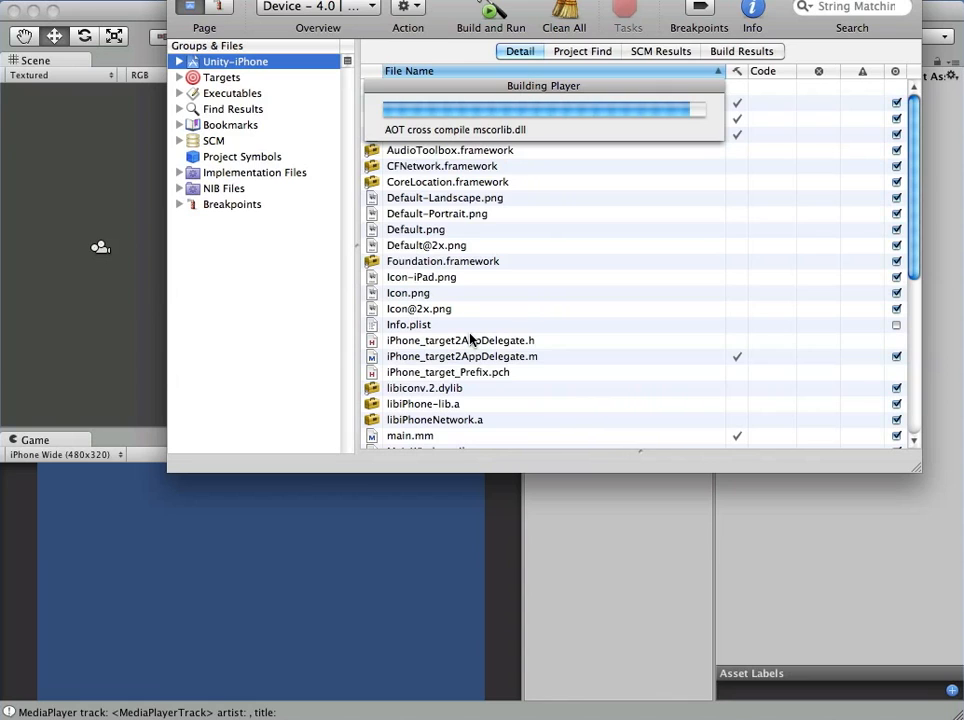
{"action": "mouse_move", "coordinate": [582, 292]}
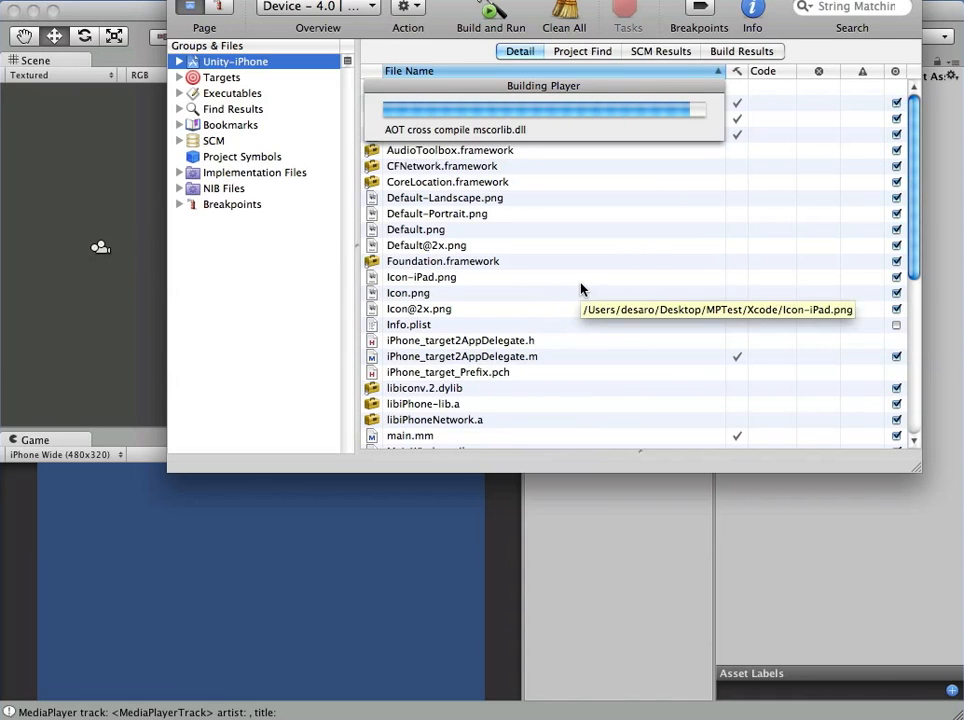
{"action": "mouse_move", "coordinate": [580, 290]}
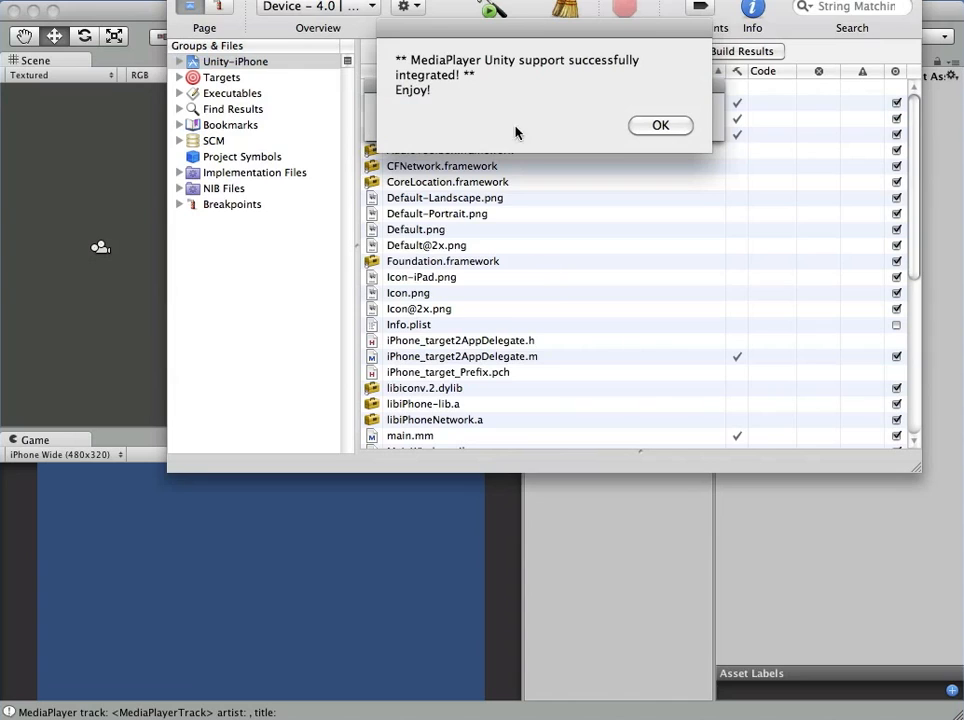
{"action": "mouse_move", "coordinate": [484, 92]}
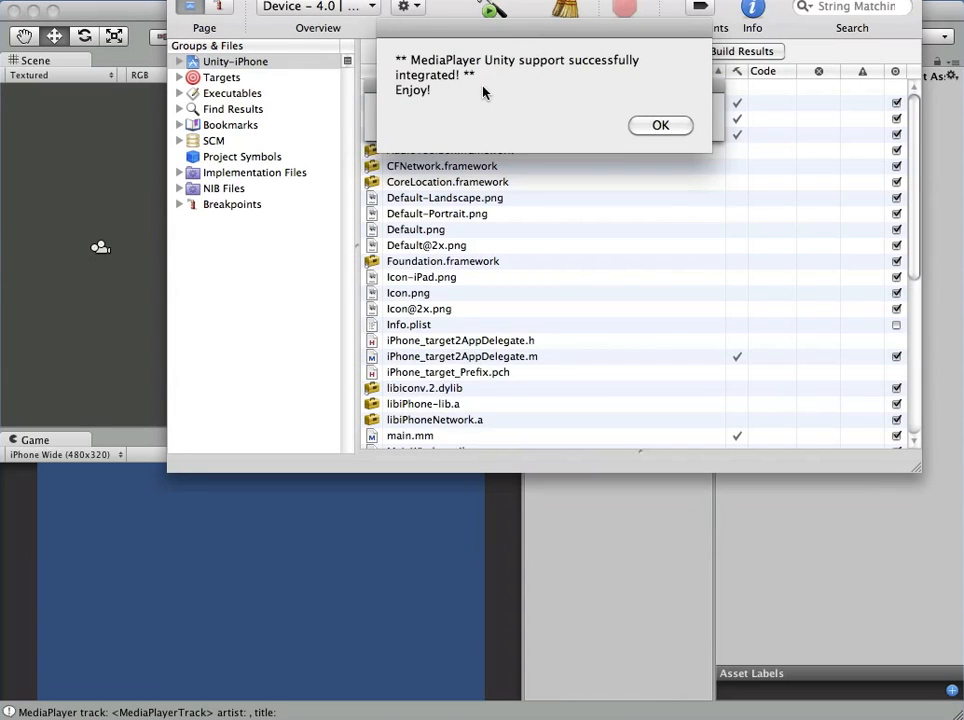
{"action": "mouse_move", "coordinate": [504, 98]}
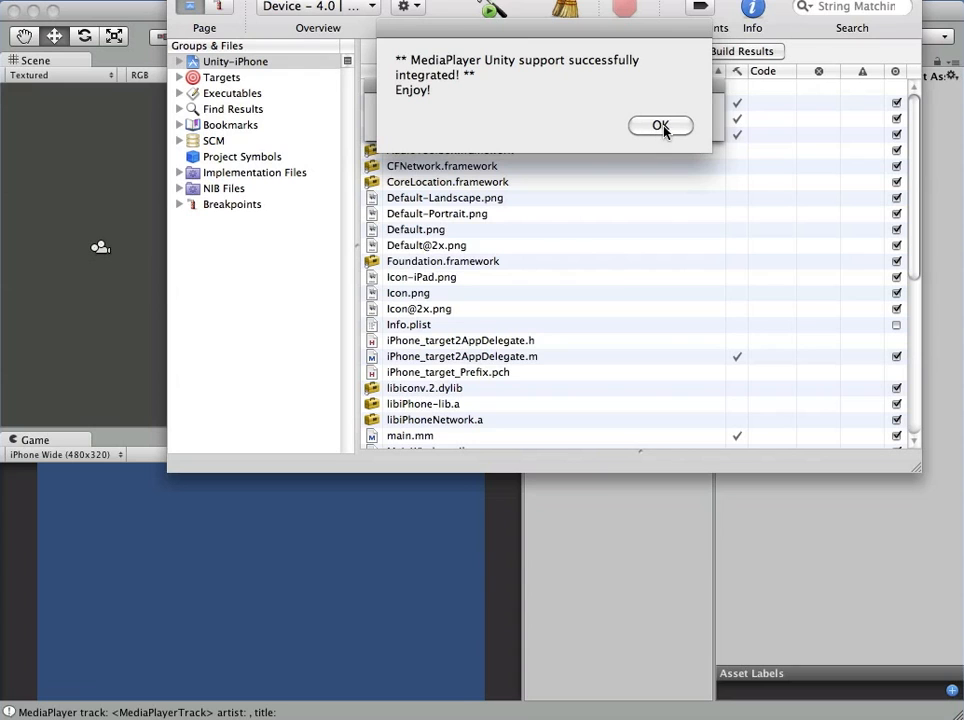
Step: Dismiss the 'MediaPlayer Unity support successfully integrated' alert
{"action": "left_click", "coordinate": [660, 124]}
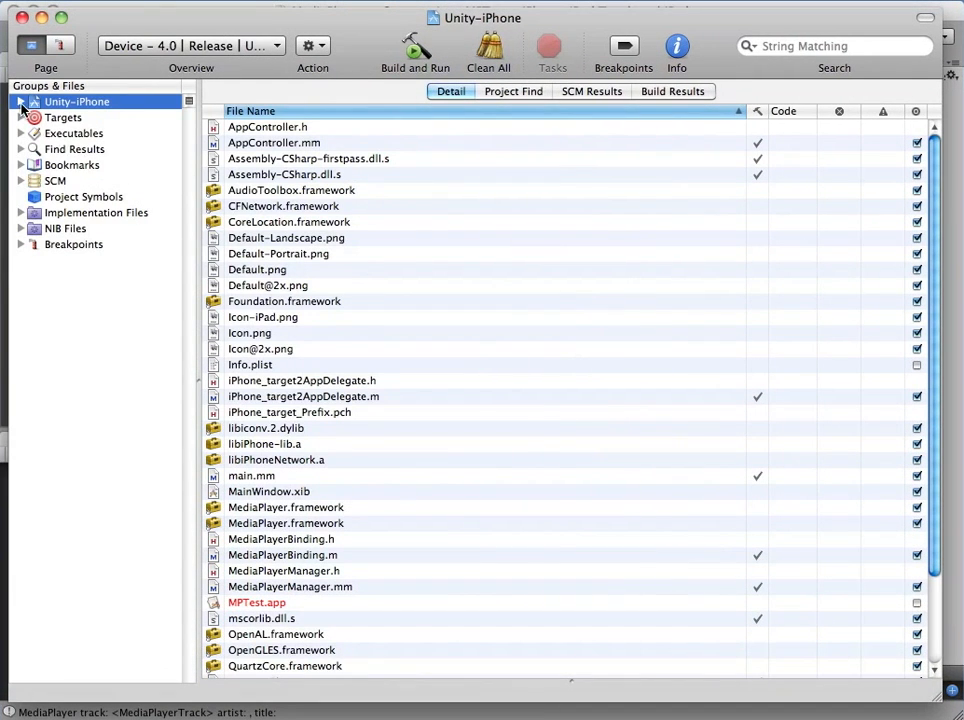
Step: View MediaPlayerManager.h and .mm under the Unity-iPhone Classes group
{"action": "left_click", "coordinate": [20, 100]}
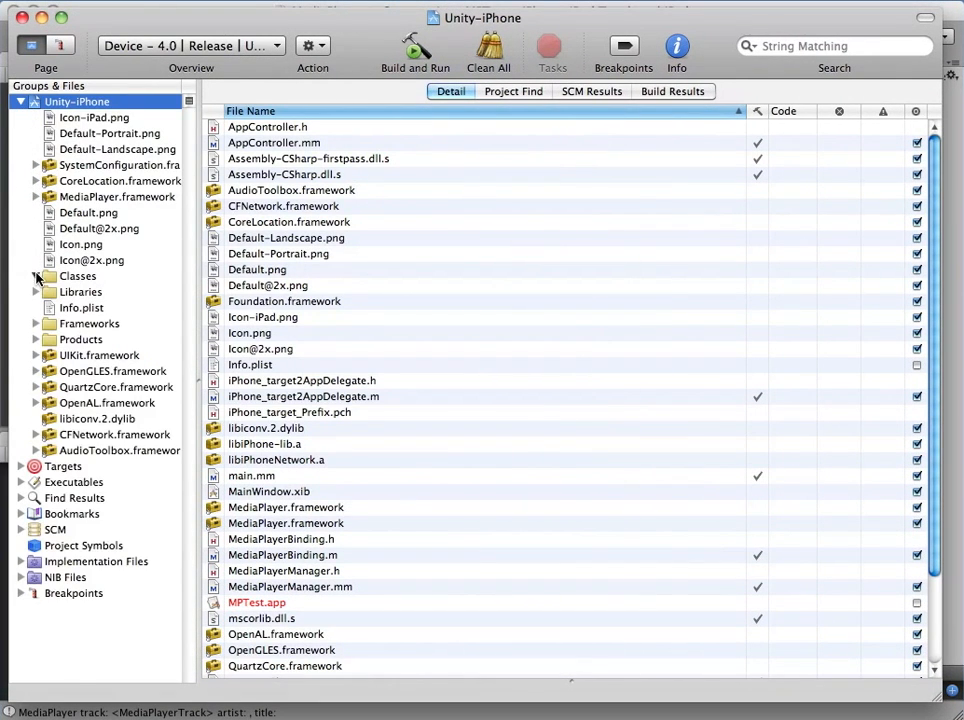
{"action": "left_click", "coordinate": [36, 276]}
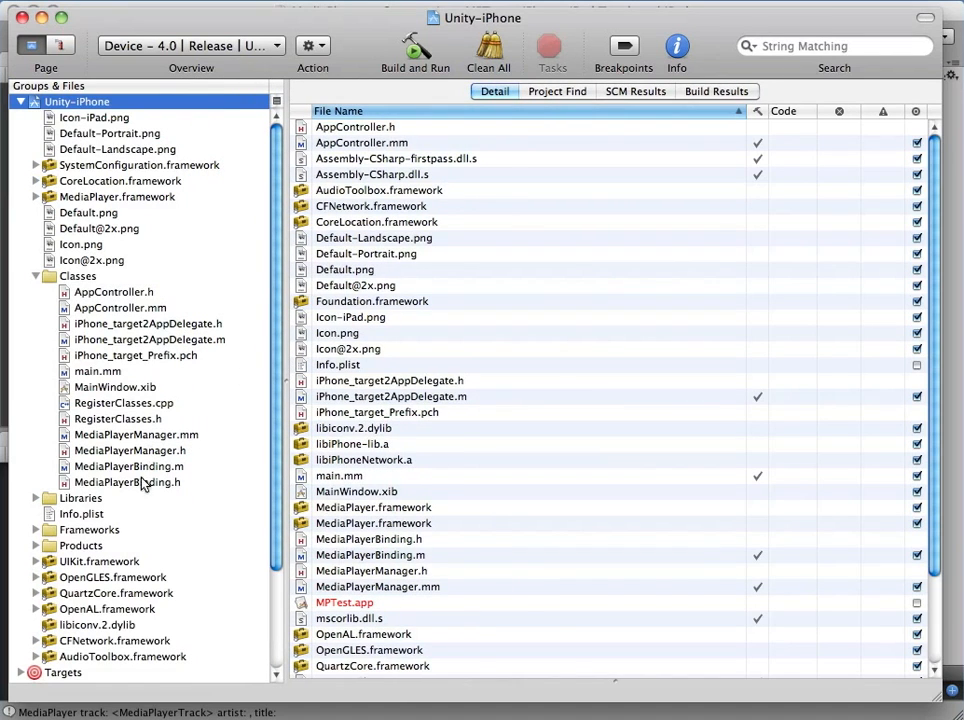
{"action": "left_click", "coordinate": [130, 448]}
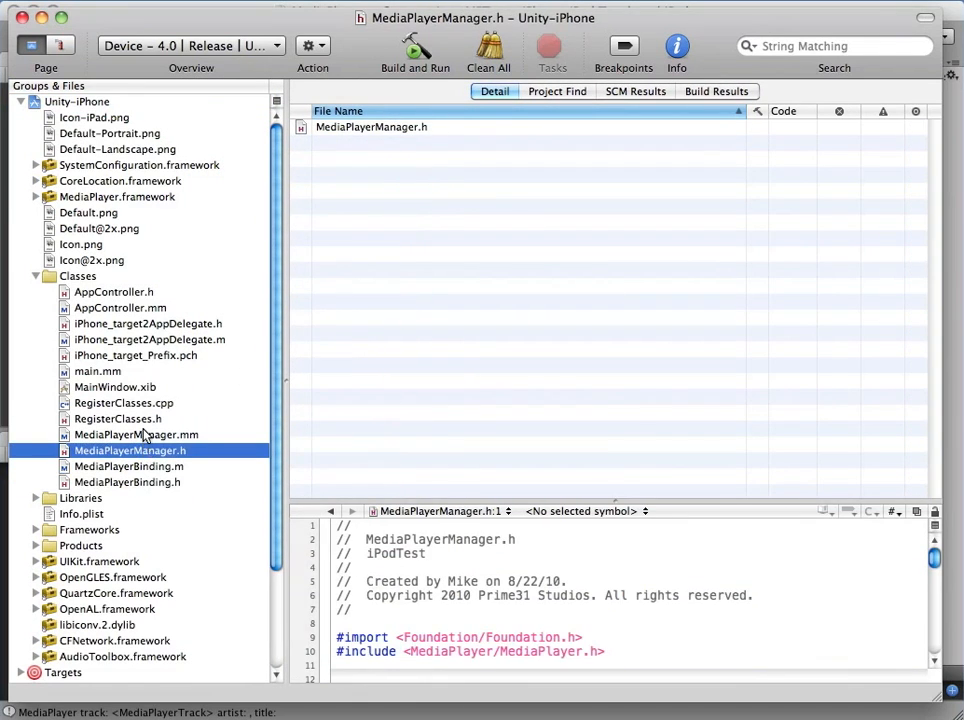
{"action": "left_click", "coordinate": [136, 434]}
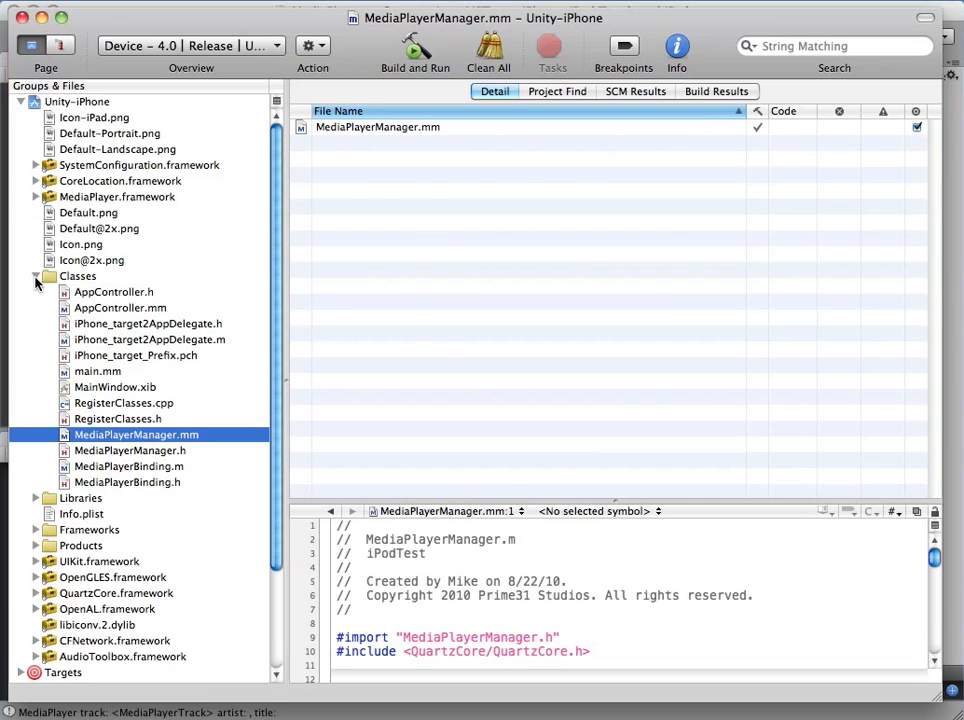
{"action": "left_click", "coordinate": [36, 276]}
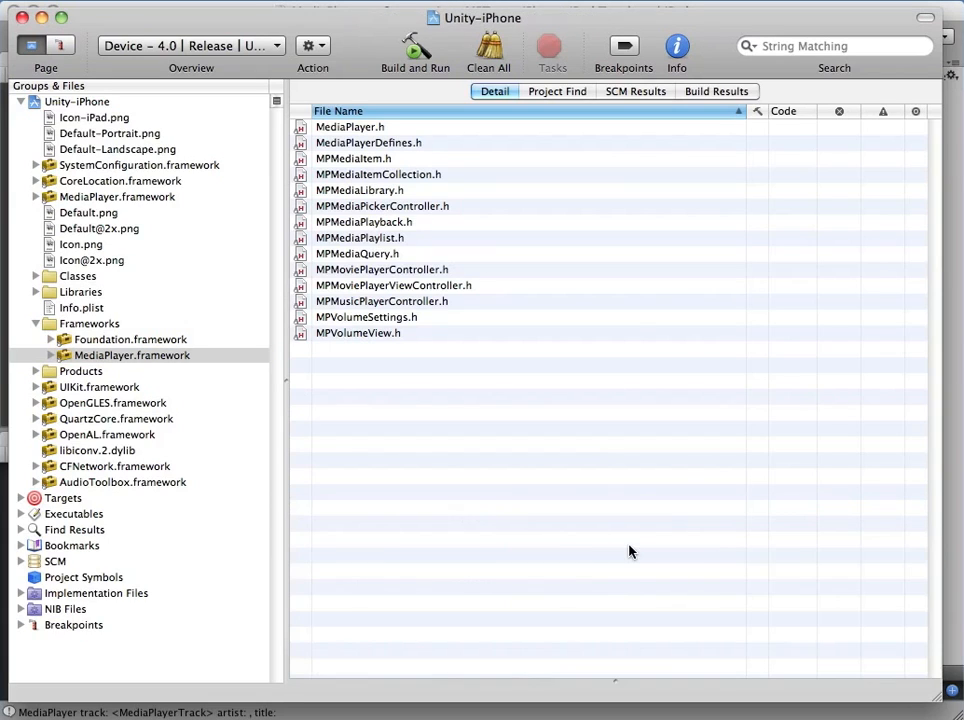
Step: Build and Run the Unity-iPhone project and show its Build Results
{"action": "left_click", "coordinate": [414, 46]}
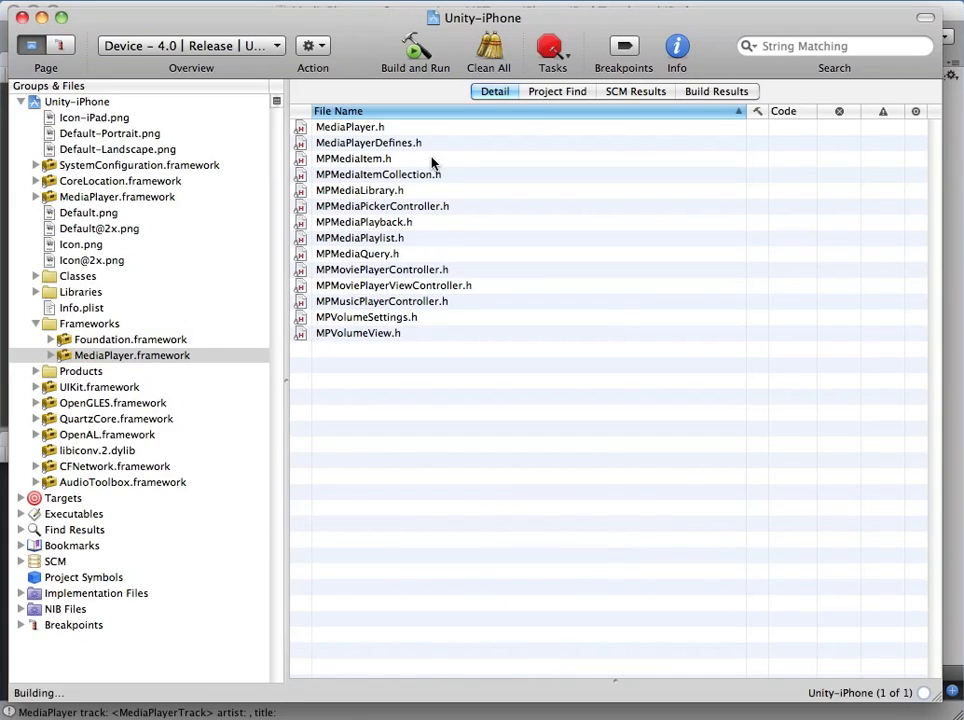
{"action": "left_click", "coordinate": [716, 92]}
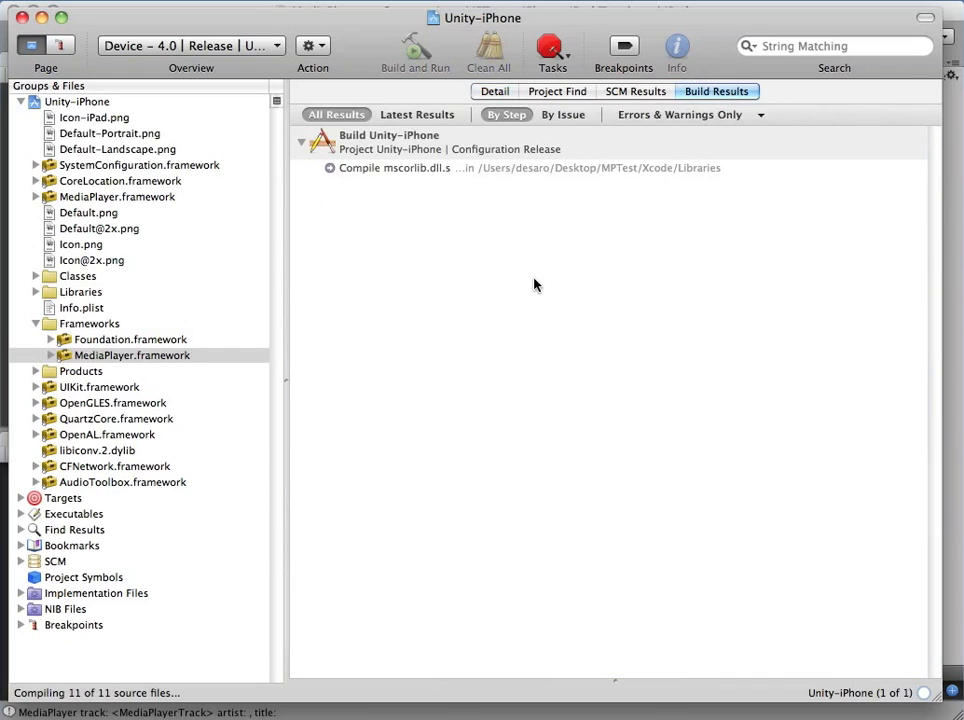